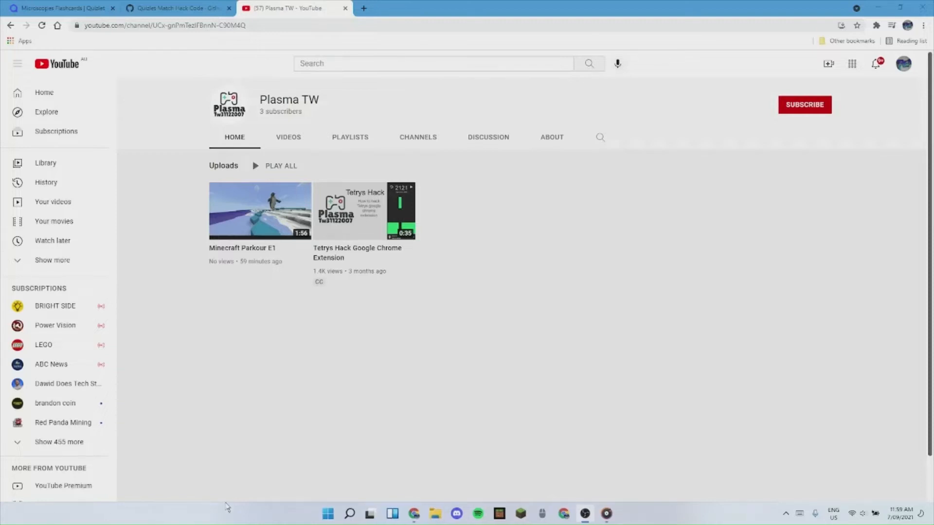
mouse_move(759, 111)
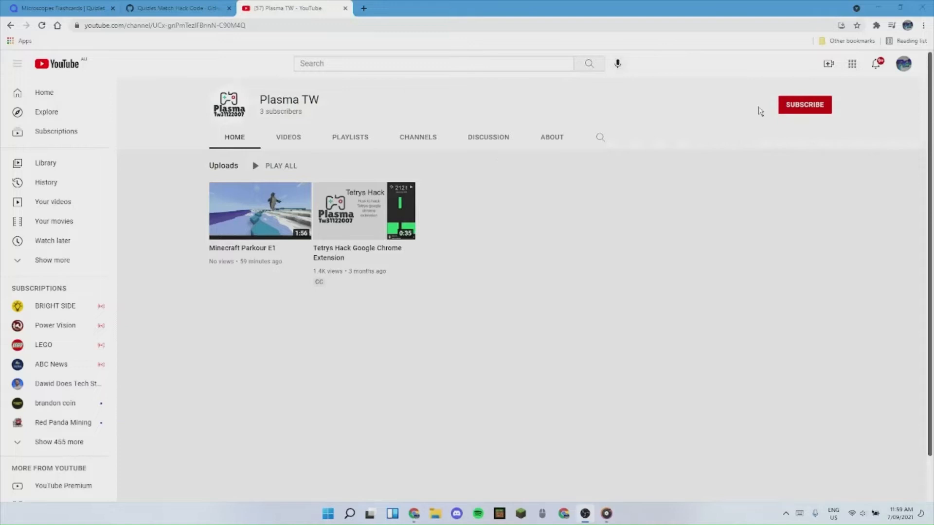
Subscribe to Plasma TW with all notifications on, then switch to the Gist tab.
click(804, 104)
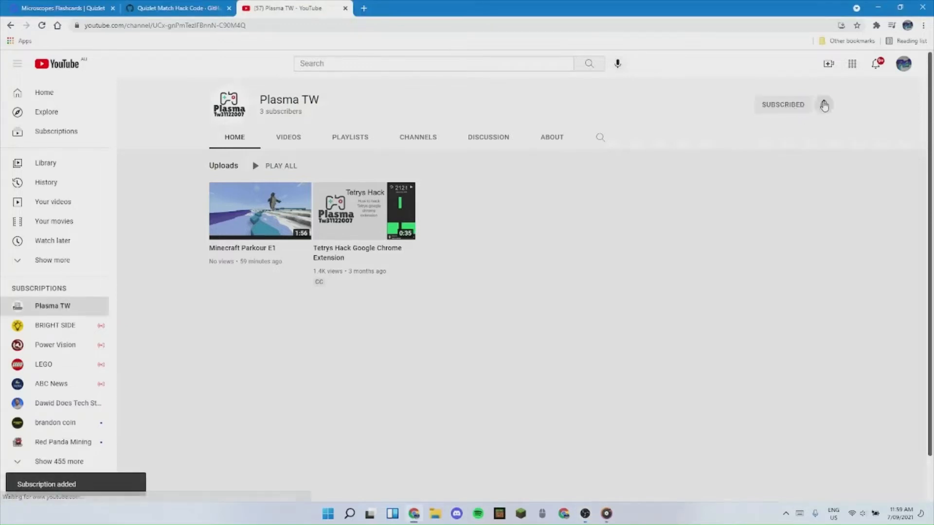
click(825, 105)
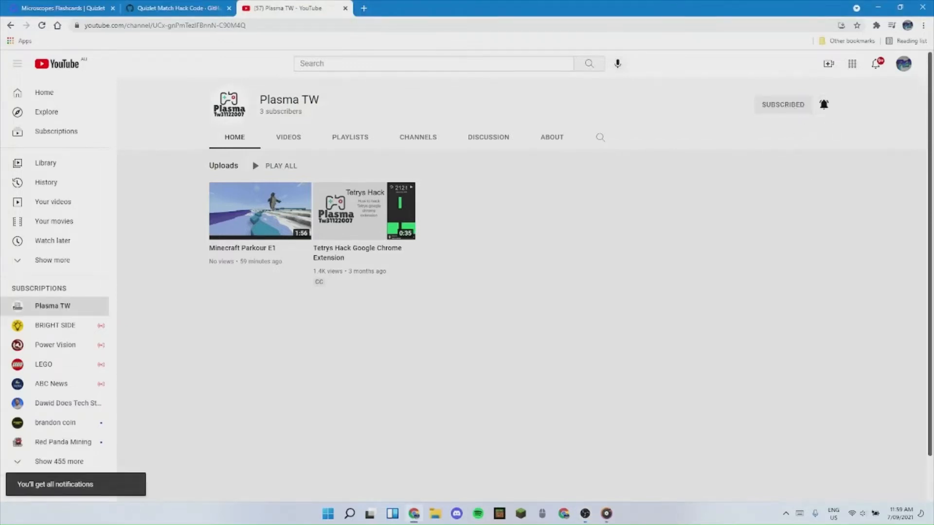
click(176, 8)
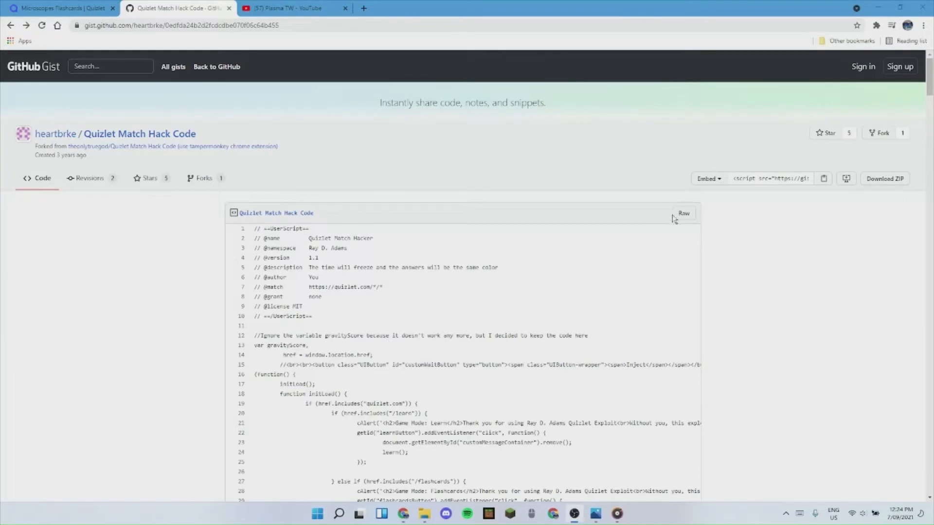
Select the full raw hack script text, then return to the Microscopes Quizlet tab.
click(682, 213)
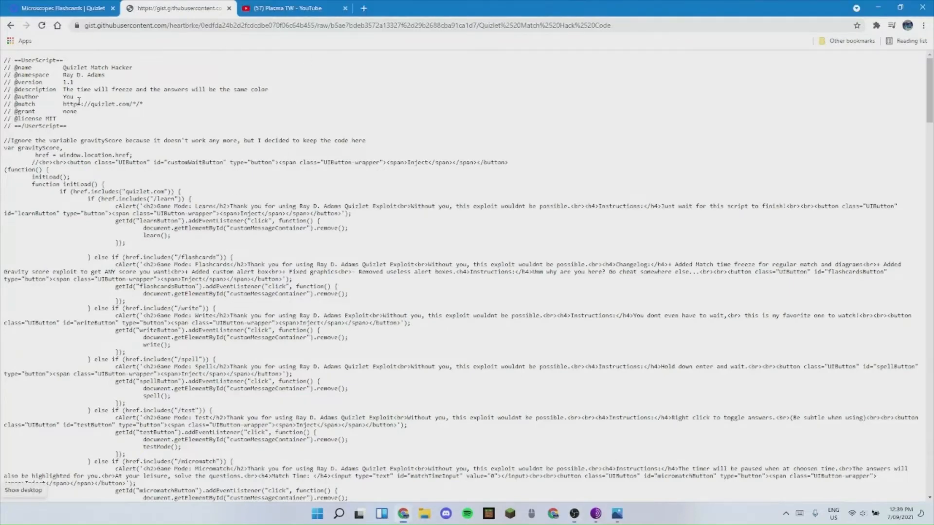
key(ctrl+a)
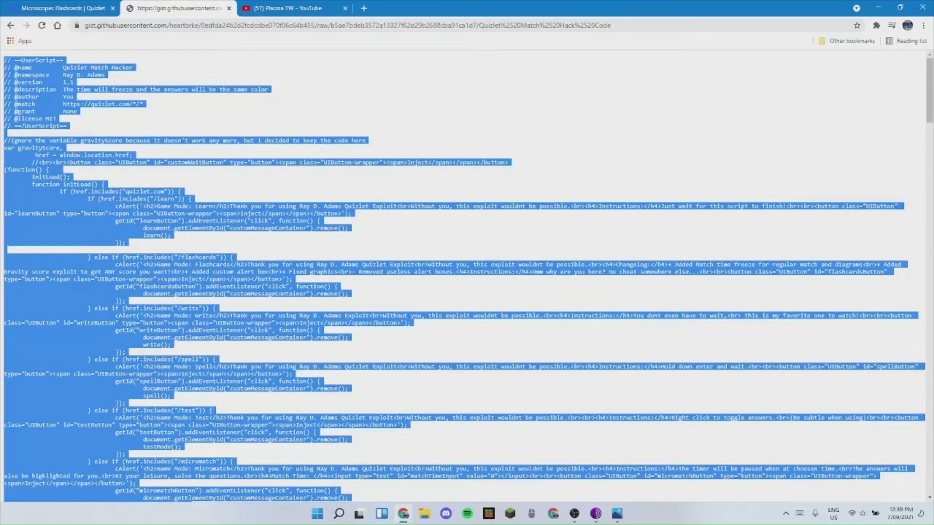
click(59, 8)
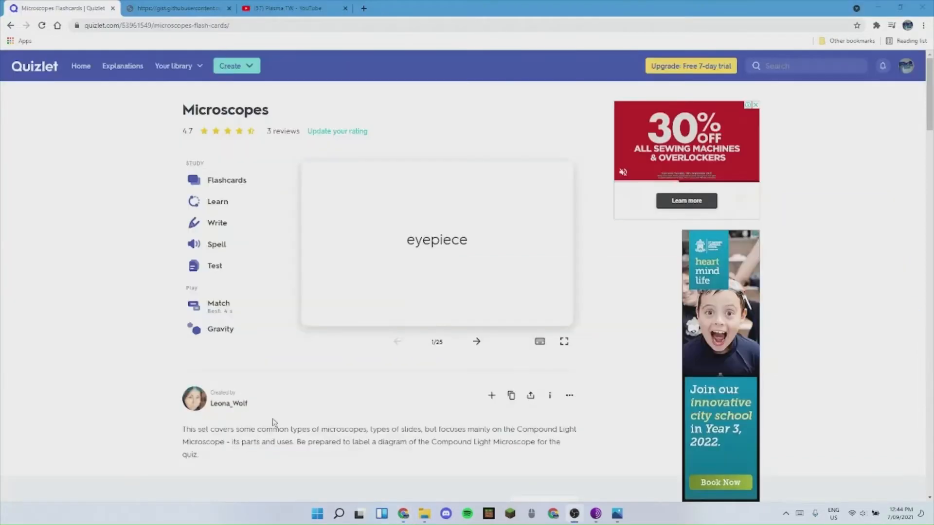
mouse_move(219, 305)
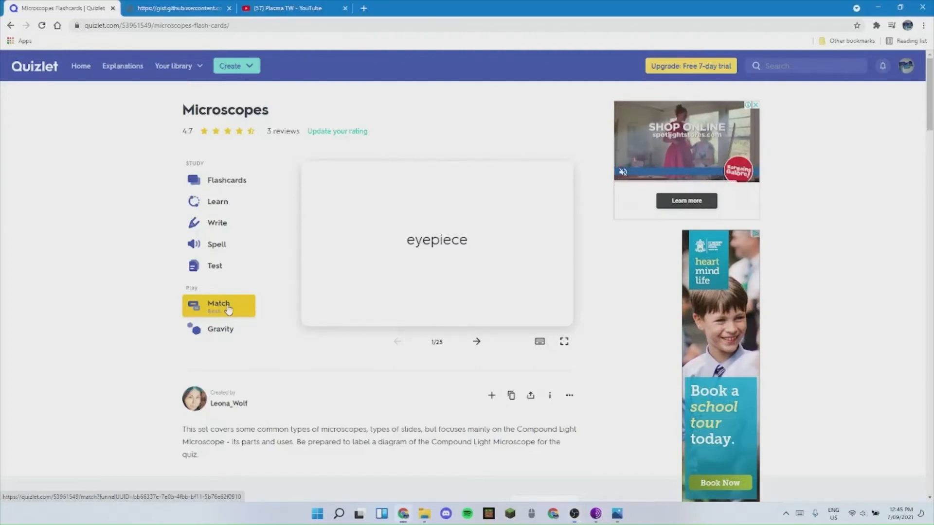
Launch the Match game for the Microscopes flashcard set.
click(219, 305)
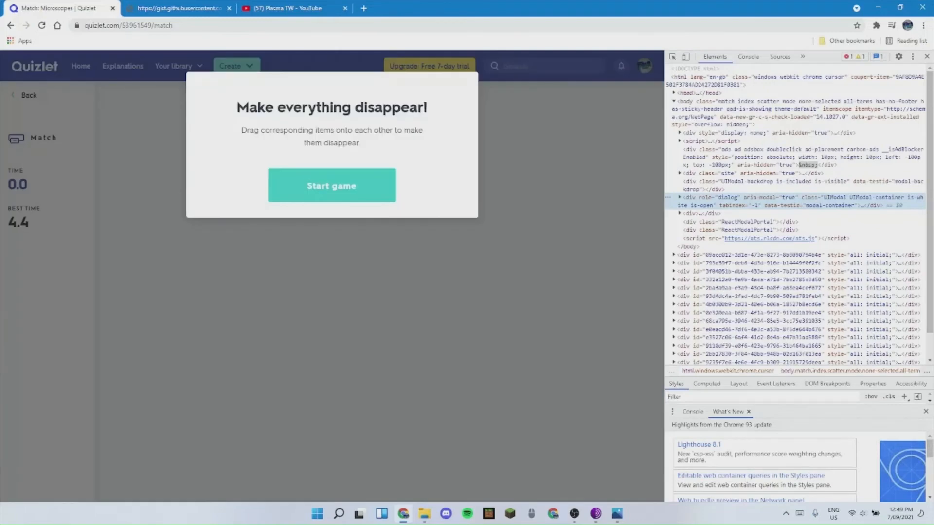
Switch to the DevTools console and inject the exploit into the Match game.
click(331, 185)
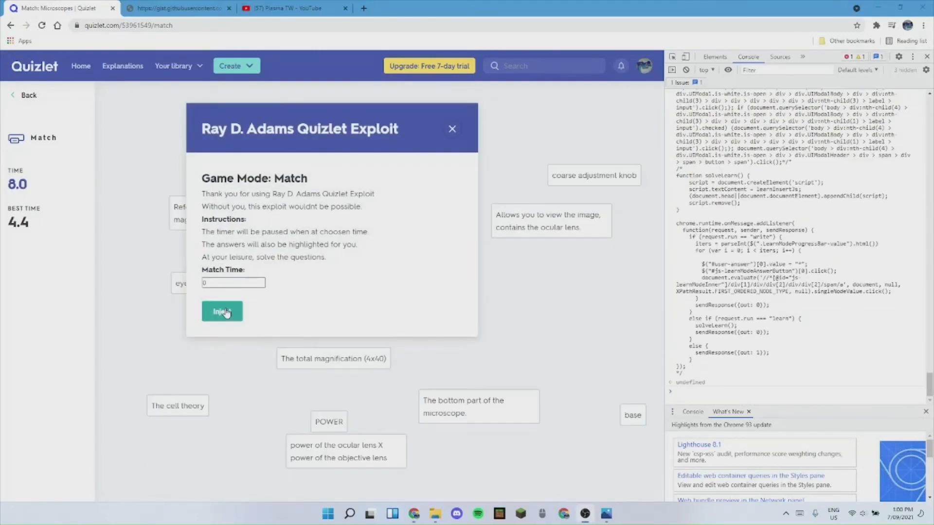
click(221, 311)
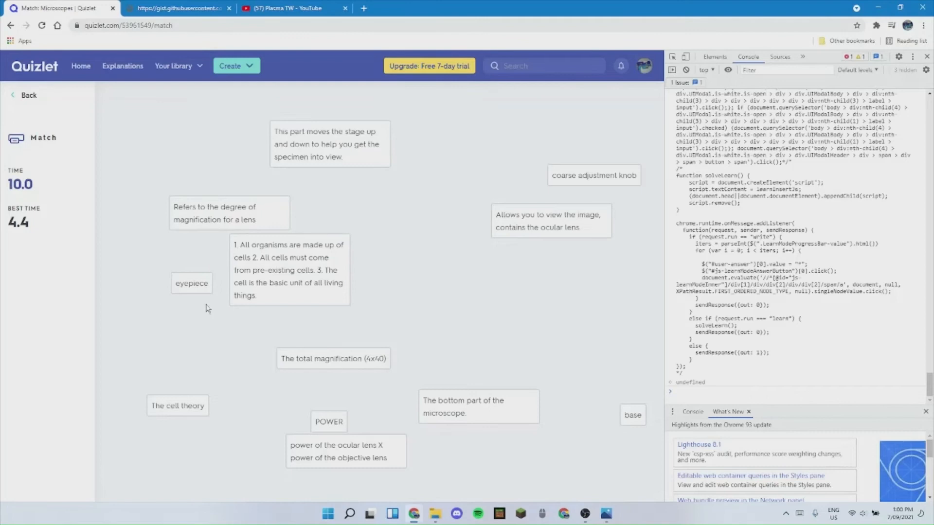